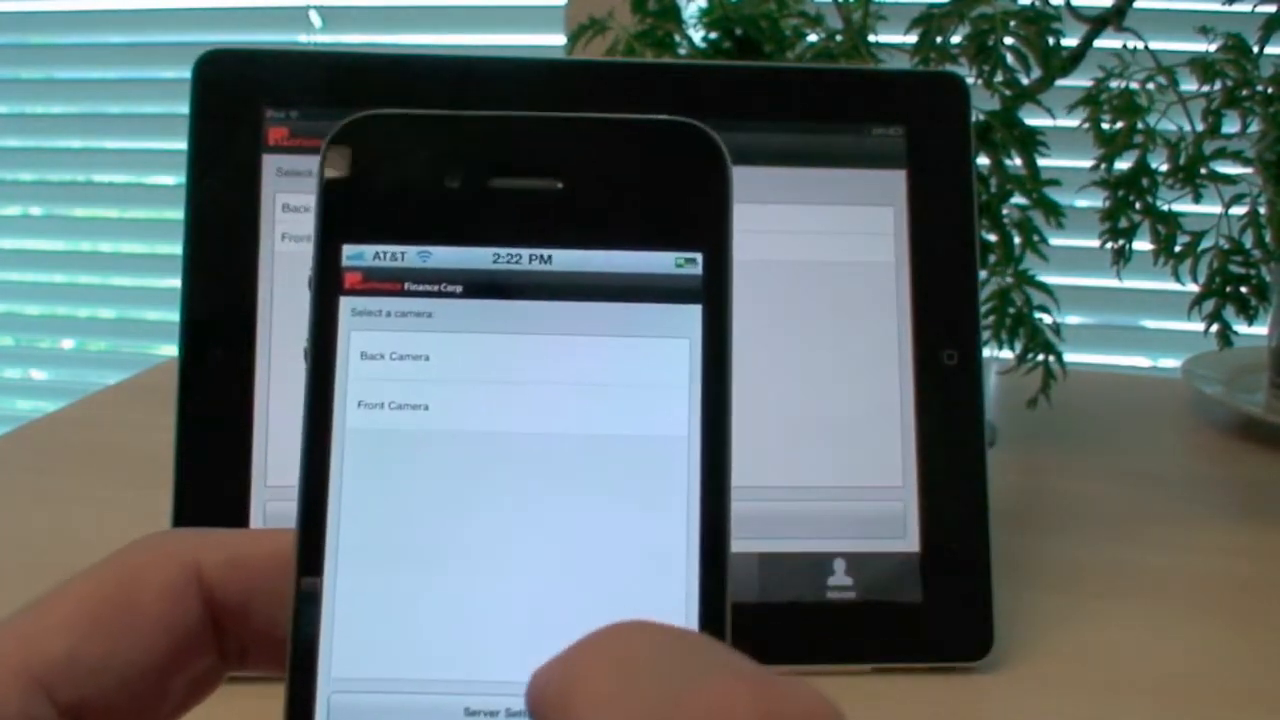
Open Server Settings from the camera selection screen, showing hostname 192.168.0.102 and port 1935.
click(500, 705)
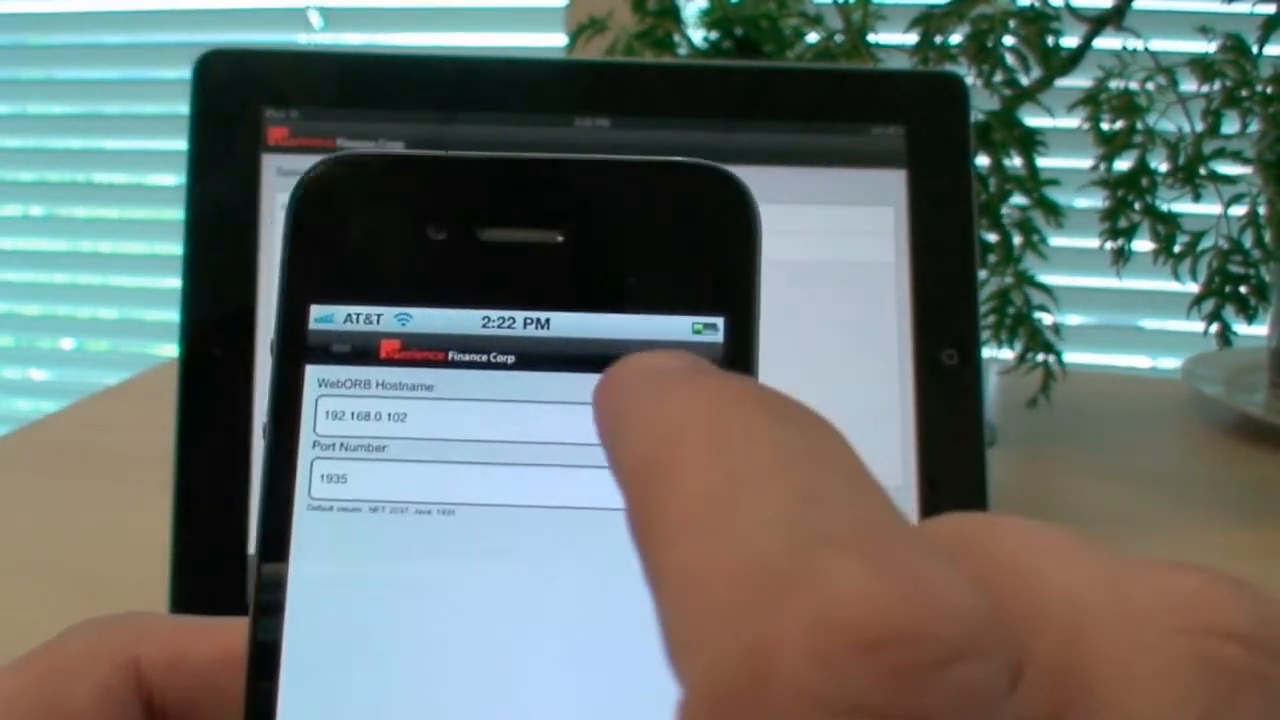